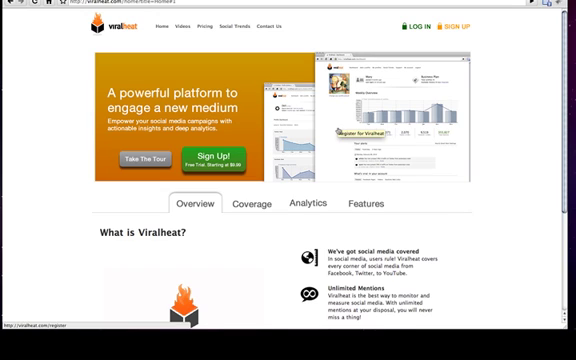
# - Scroll through the Viralheat overview, then navigate the browser to google.com/buzz
pyautogui.scroll(-3)
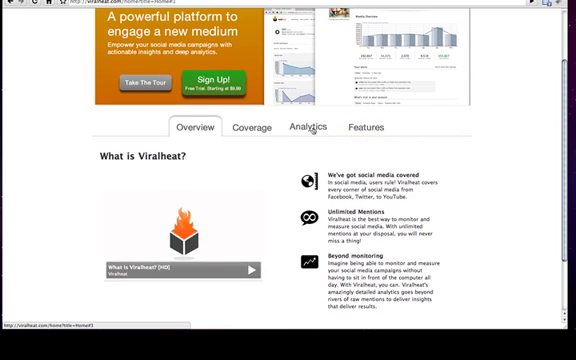
pyautogui.click(256, 128)
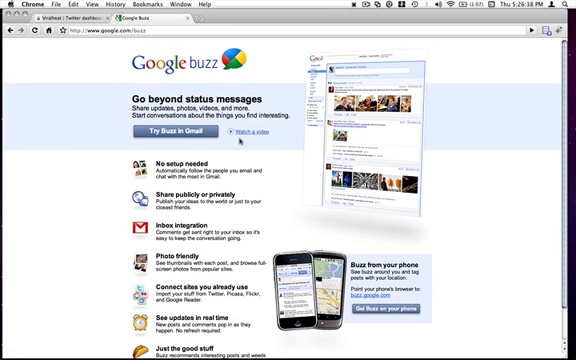
# - Scroll the Google Buzz page before switching to the Starbucks microblogging dashboard tab
pyautogui.scroll(-3)
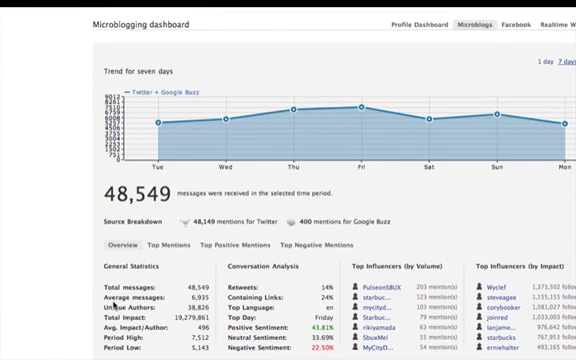
pyautogui.scroll(-3)
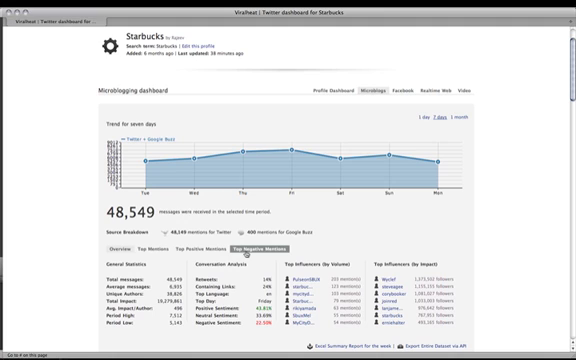
# - Scroll the Starbucks dashboard down past the statistics tables to the Raw Analyzed Stream
pyautogui.scroll(-3)
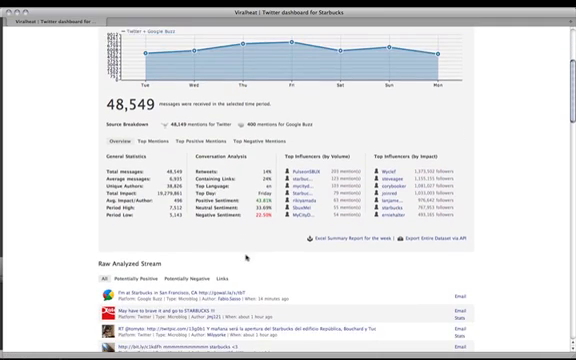
pyautogui.scroll(-3)
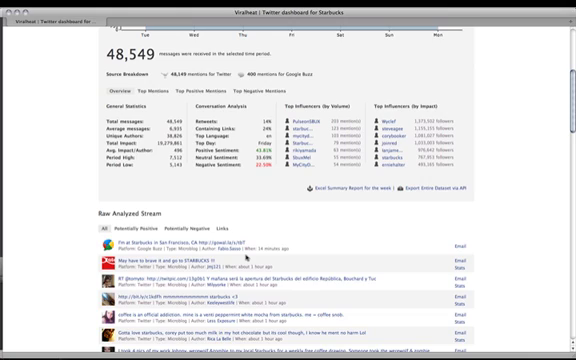
pyautogui.scroll(-3)
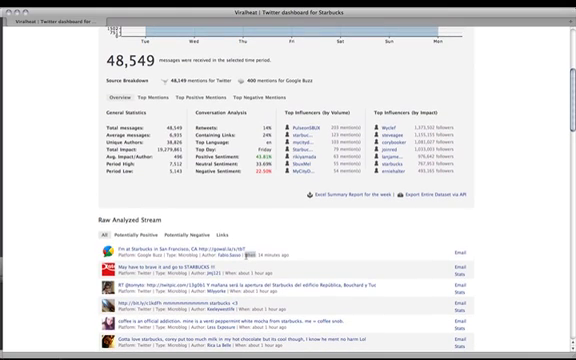